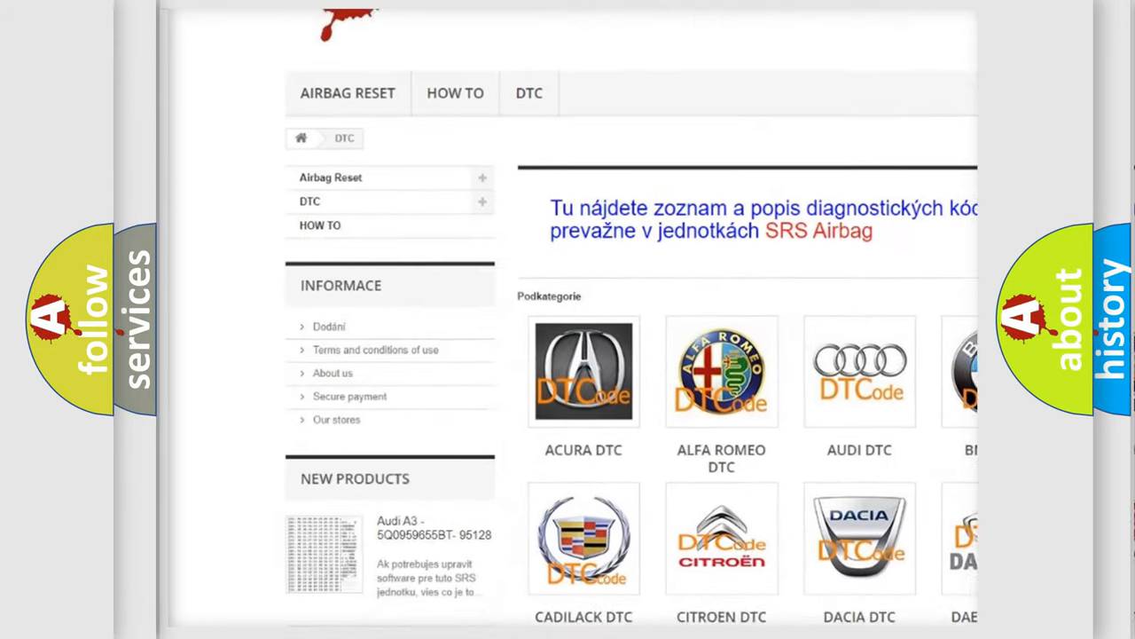
scroll("down", 3)
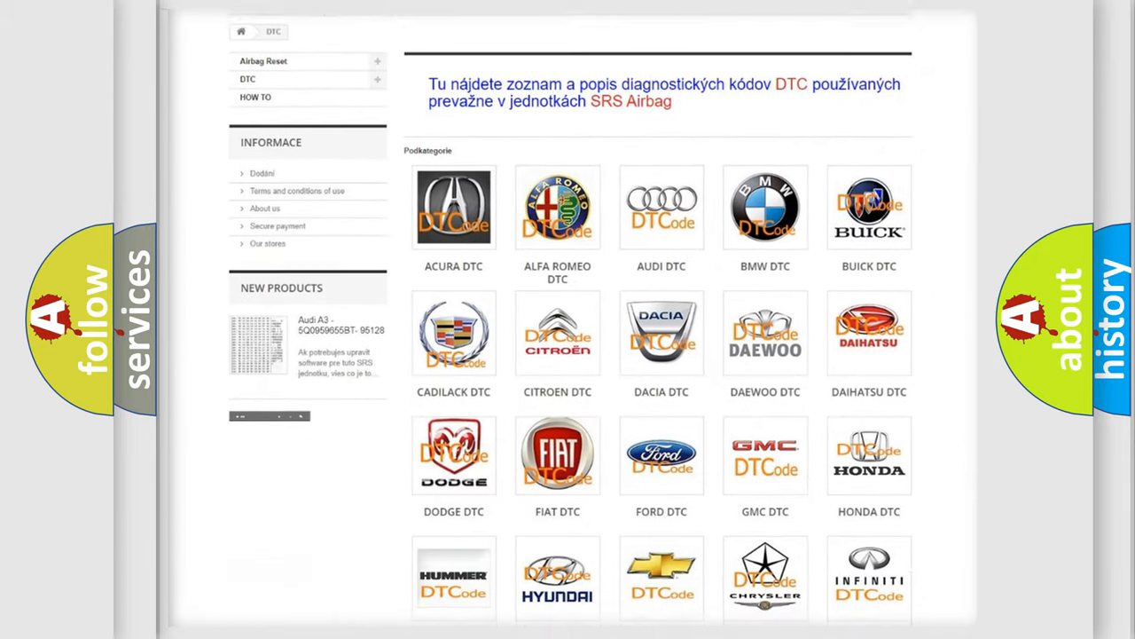
scroll("down", 3)
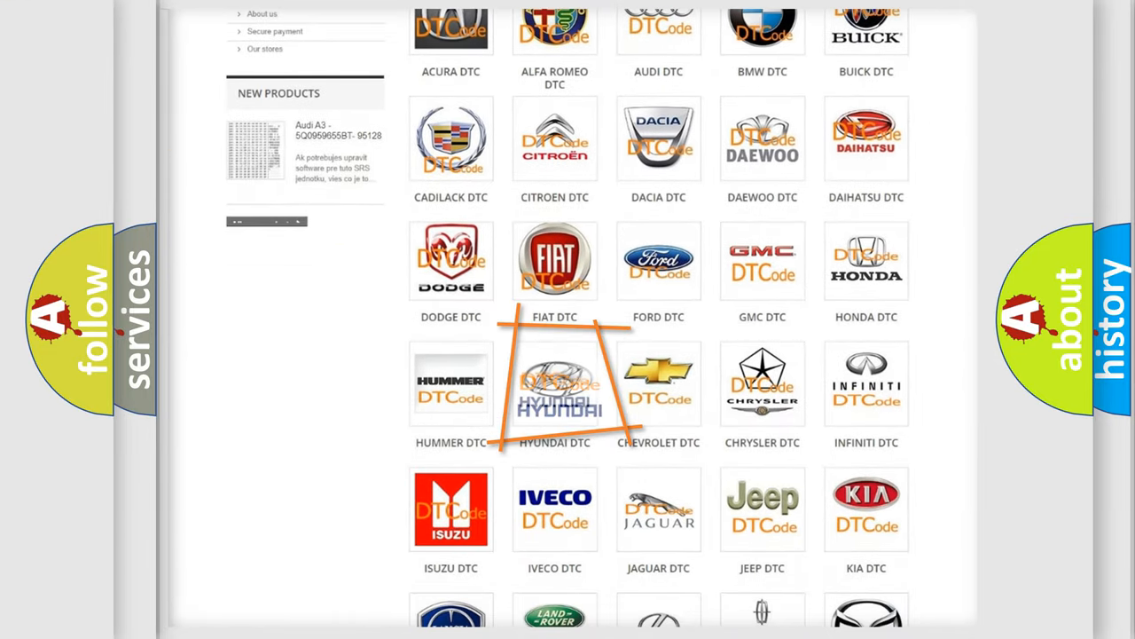